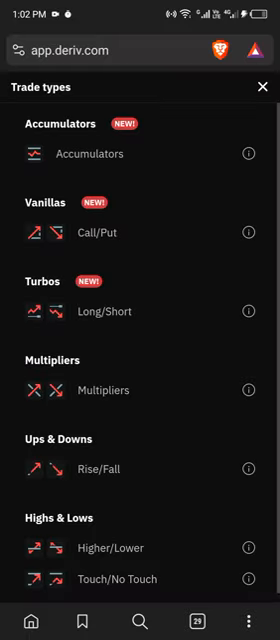
Step: Open the trade types list and scroll past Accumulators, Vanillas, Turbos and Multipliers toward Touch/No Touch
{"action": "left_click", "coordinate": [192, 447]}
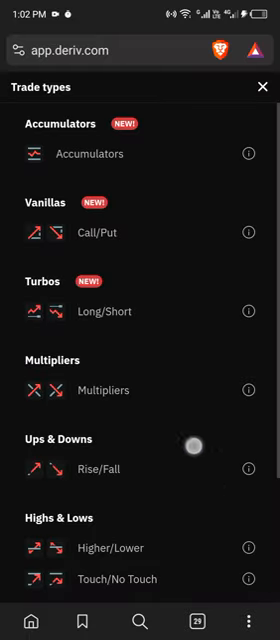
{"action": "scroll", "scroll_direction": "down", "scroll_amount": 3}
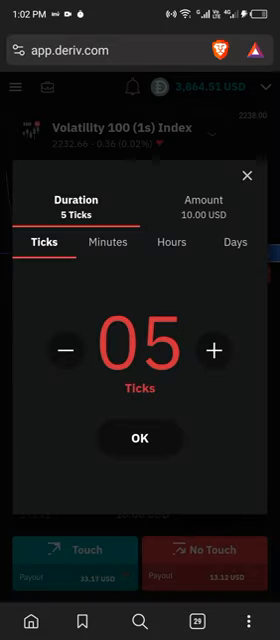
Step: Apply the 5 Ticks duration to the Touch/No Touch trade
{"action": "left_click", "coordinate": [140, 439]}
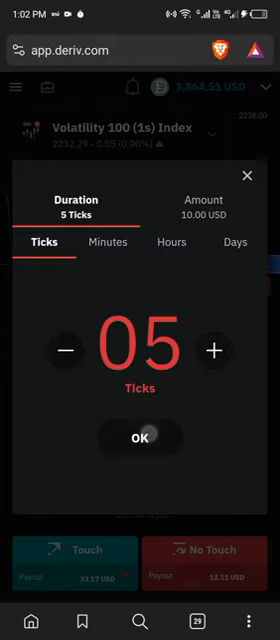